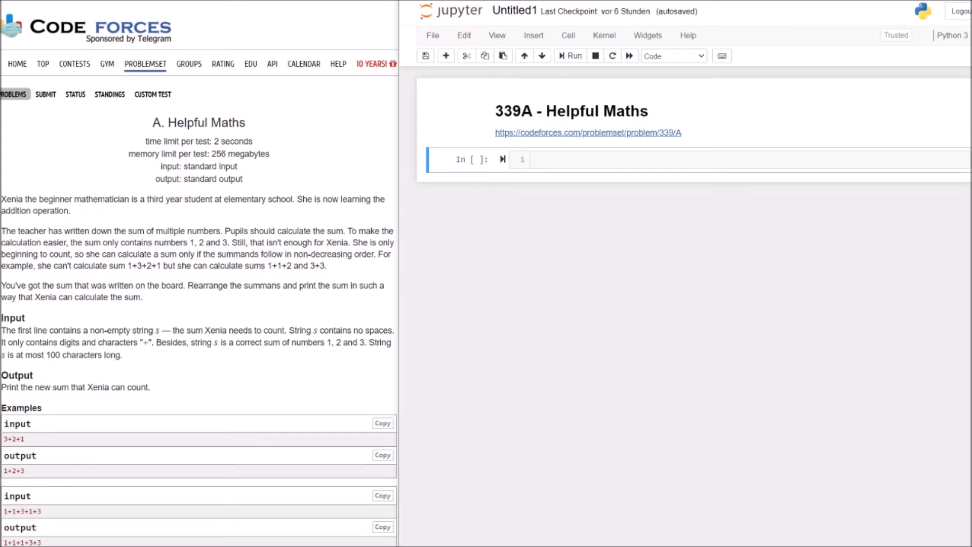
{"action": "mouse_move", "coordinate": [663, 376]}
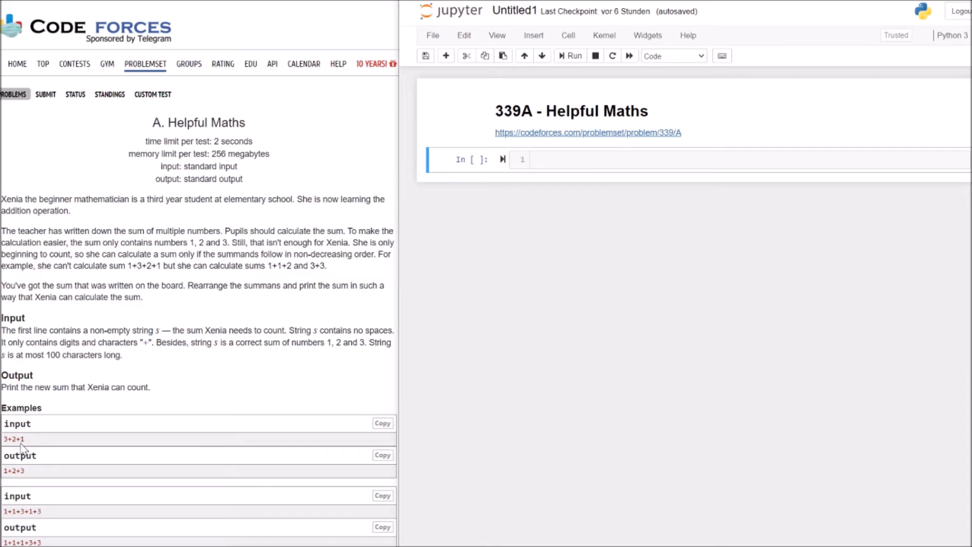
{"action": "mouse_move", "coordinate": [23, 450]}
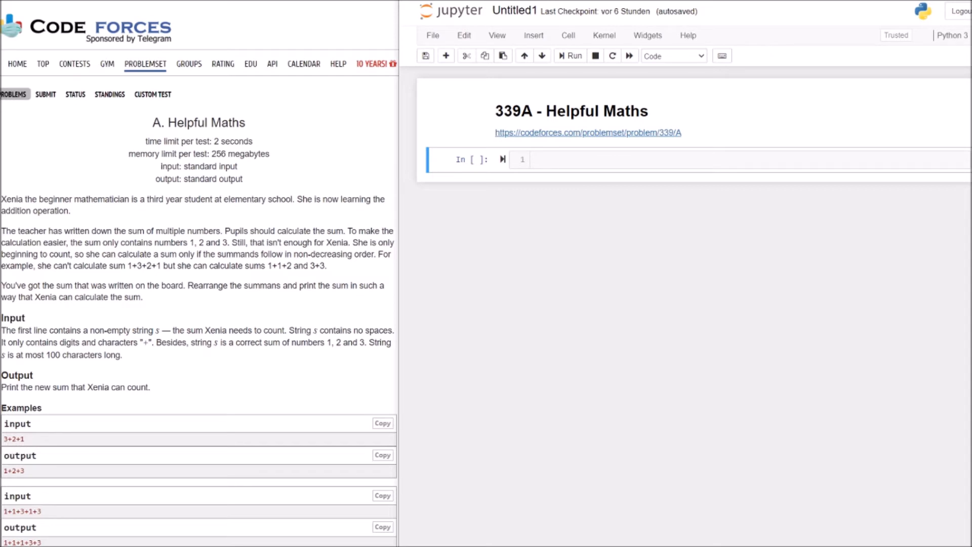
{"action": "mouse_move", "coordinate": [30, 446]}
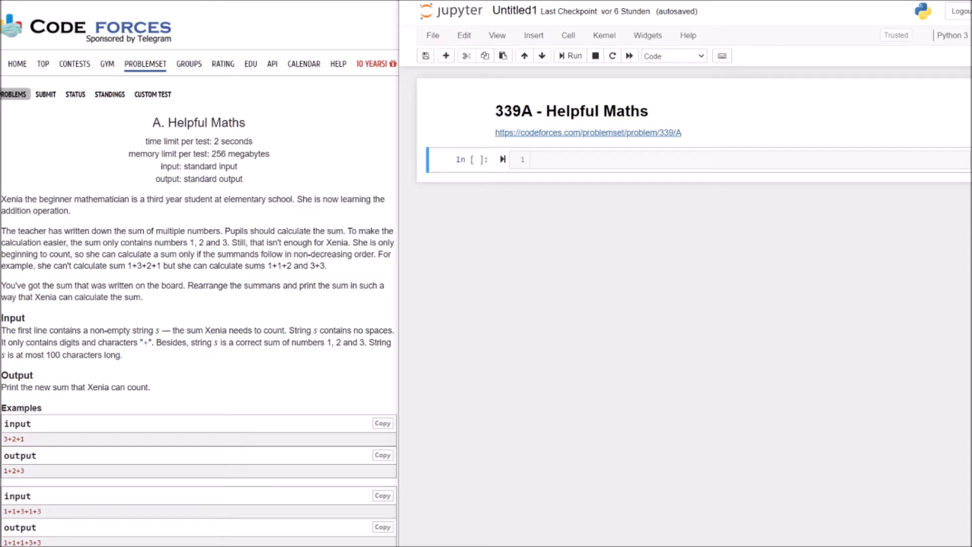
{"action": "mouse_move", "coordinate": [73, 446]}
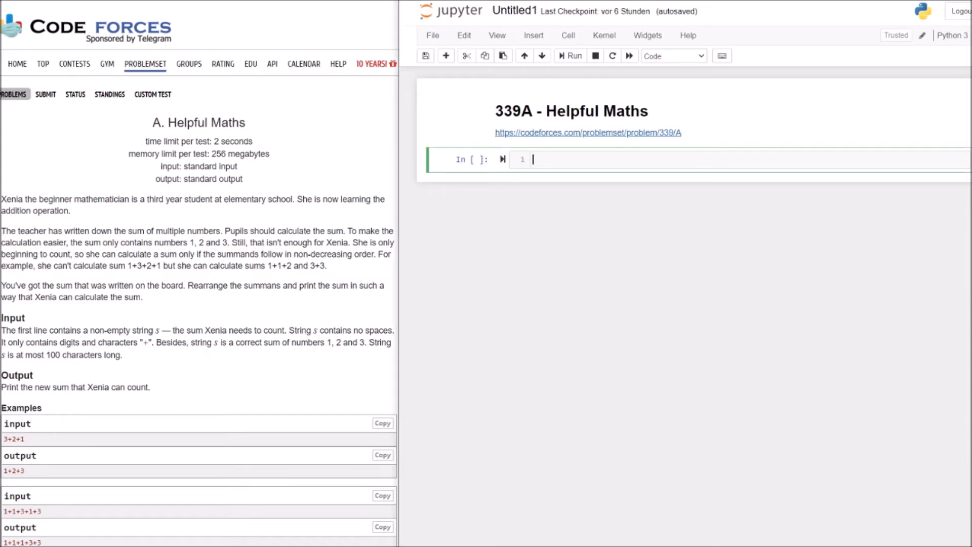
- Write numbers = input().split("+") followed by numbers.sort() to order the summands
{"action": "type", "text": "numbers ="}
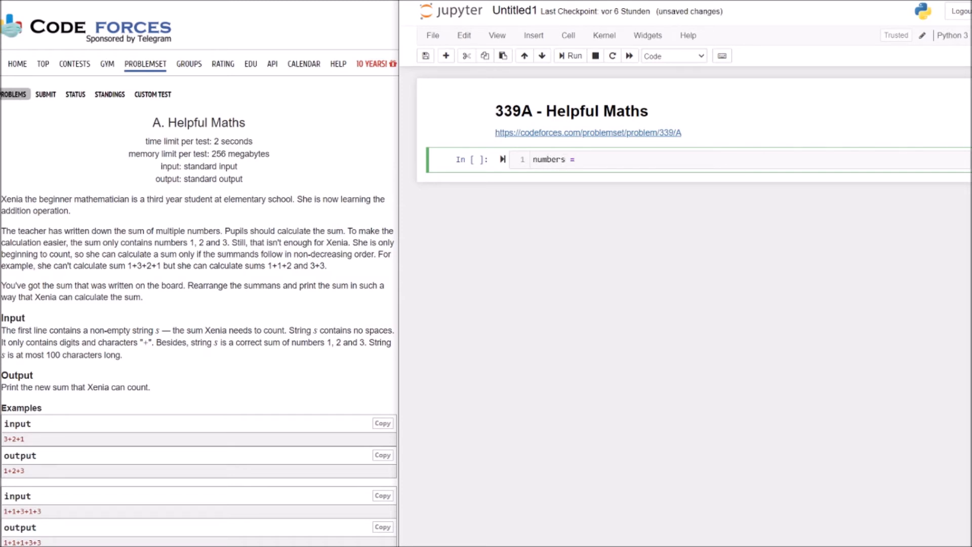
{"action": "type", "text": "input()"}
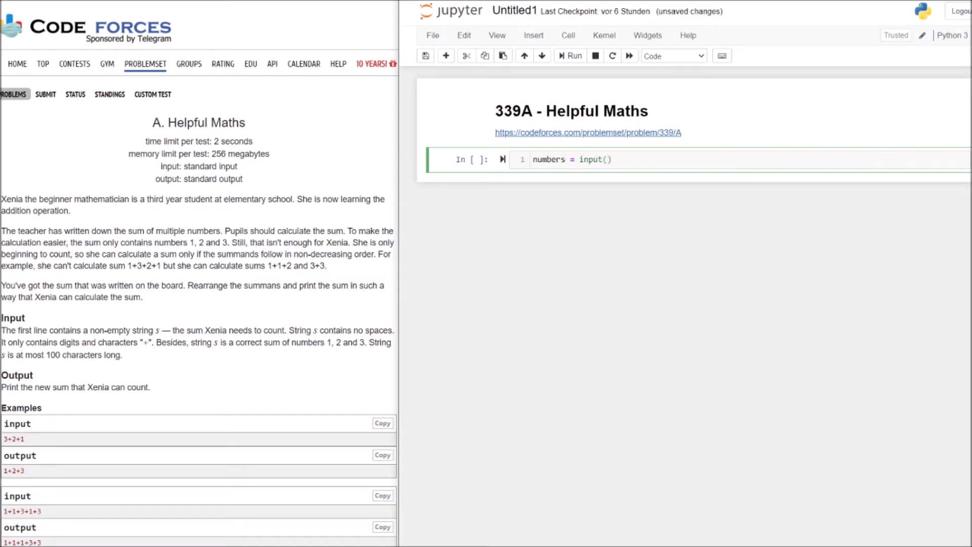
{"action": "type", "text": ".split(\"+\")"}
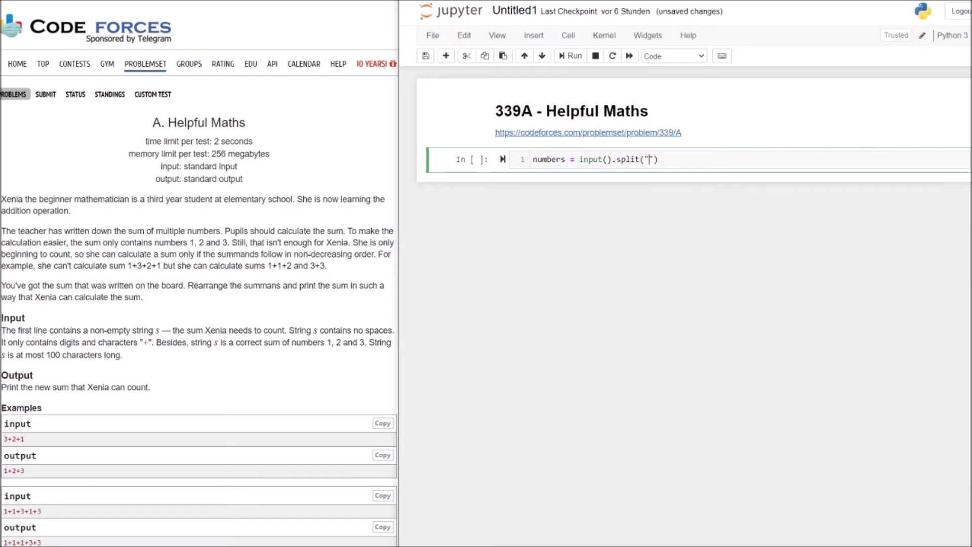
{"action": "type", "text": "+"}
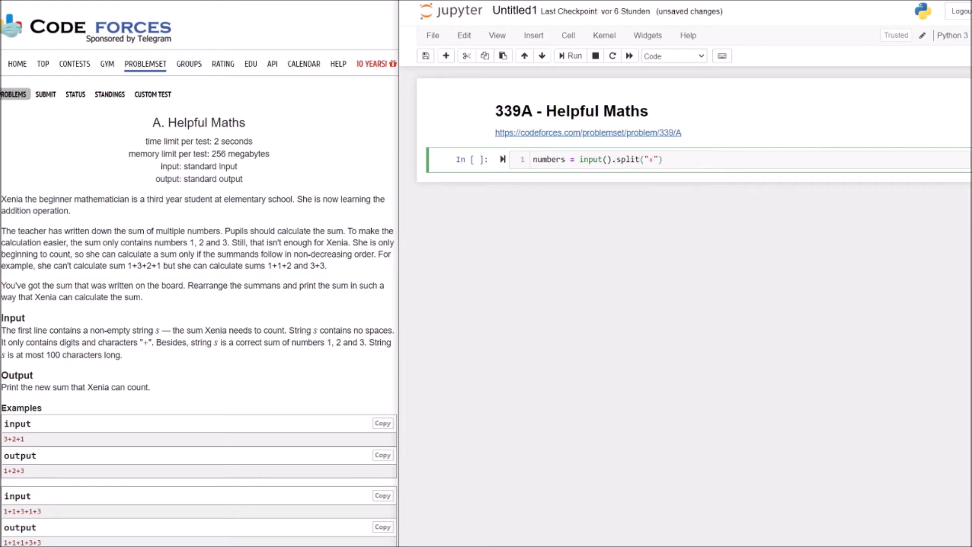
{"action": "key", "text": "Enter"}
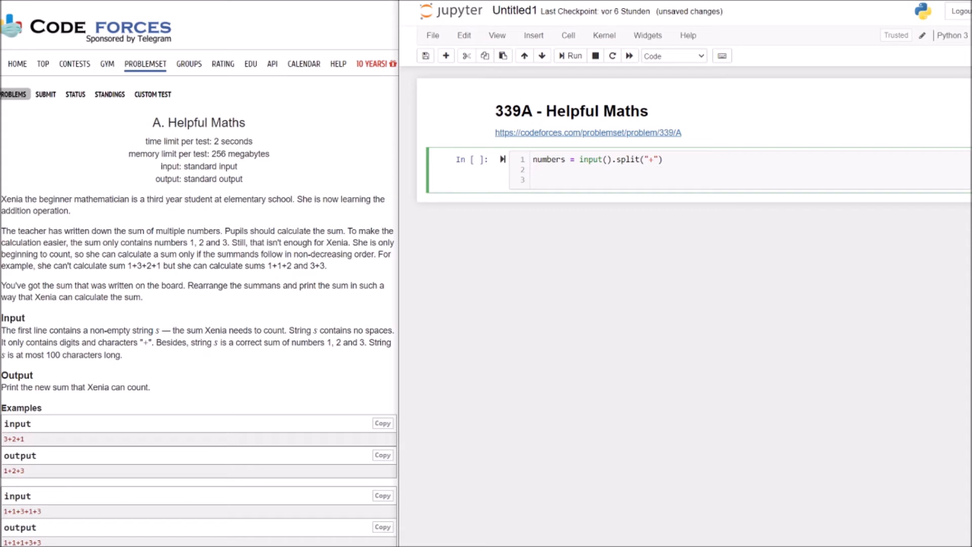
{"action": "type", "text": "numbers.sort"}
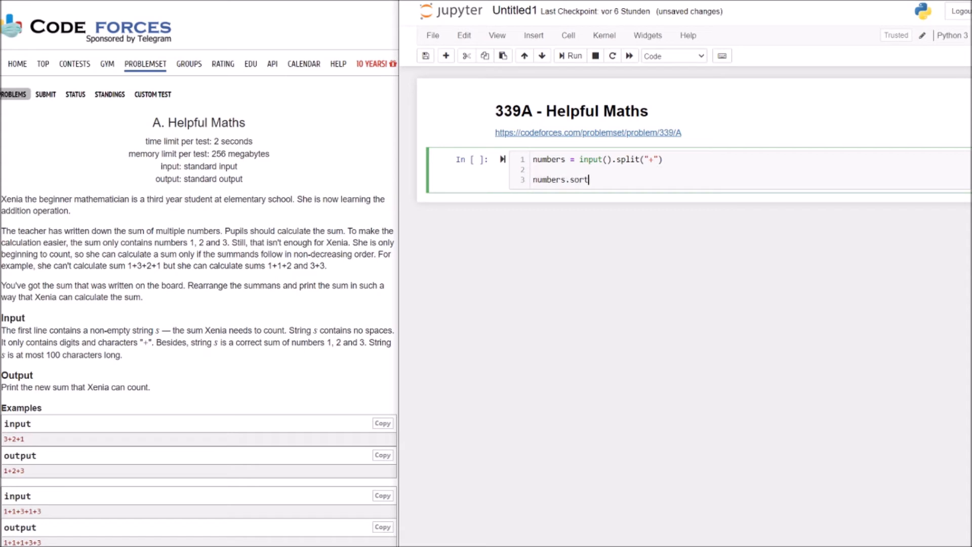
{"action": "type", "text": "()"}
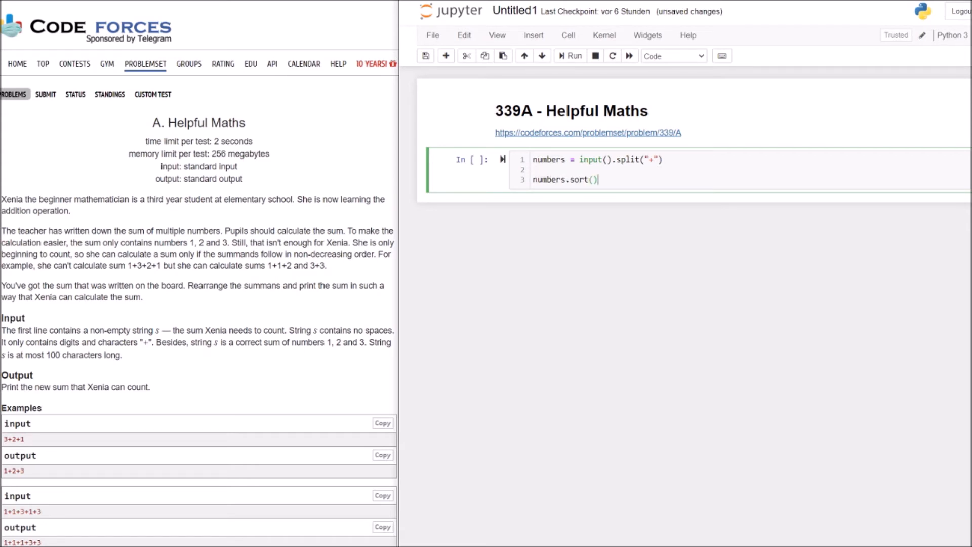
- Add print(numbers) and run the cell on 3+2+1, getting ['1', '2', '3']
{"action": "type", "text": "pritn"}
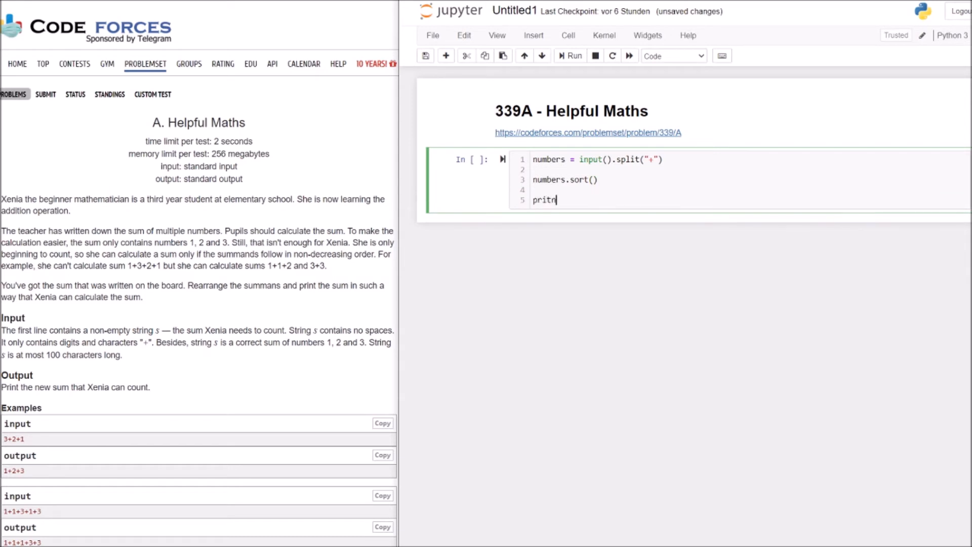
{"action": "type", "text": "print()"}
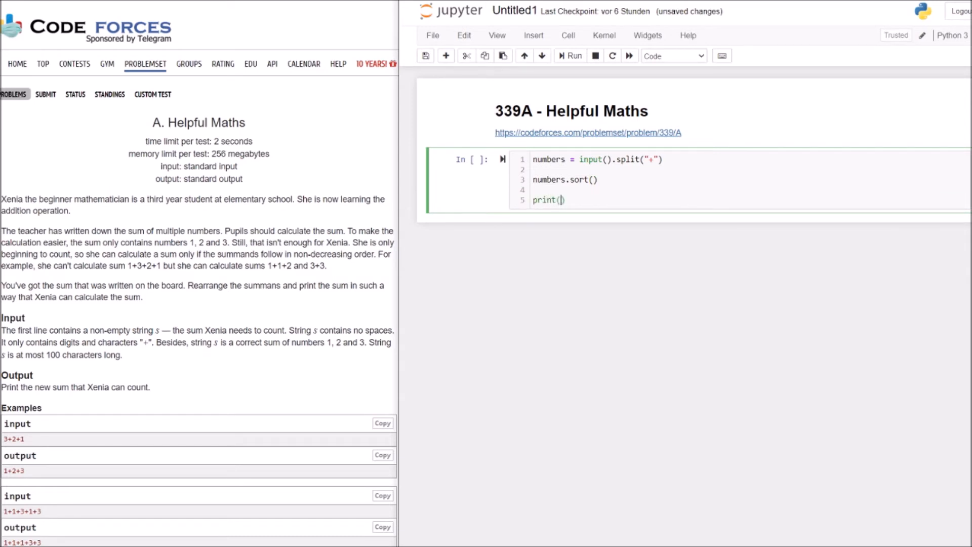
{"action": "type", "text": "numbers"}
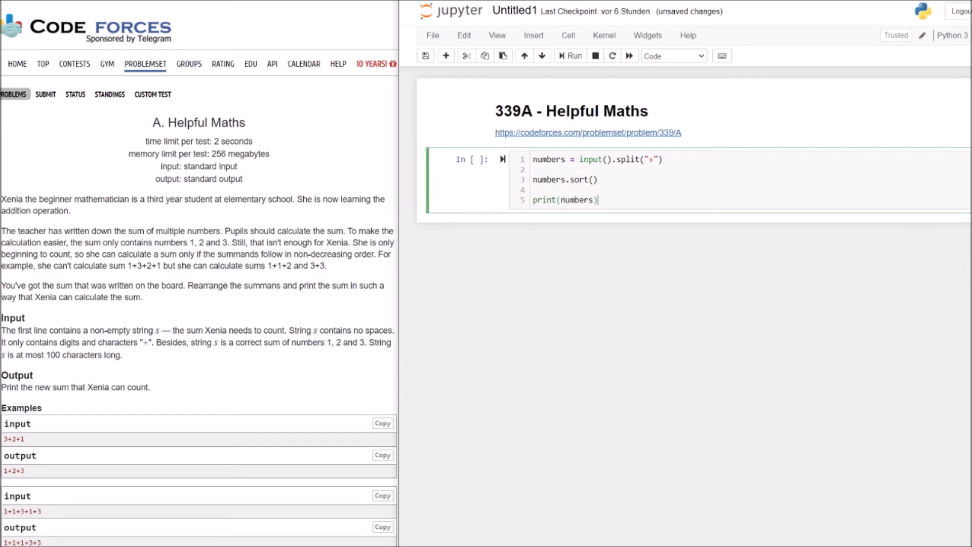
{"action": "left_click", "coordinate": [569, 55]}
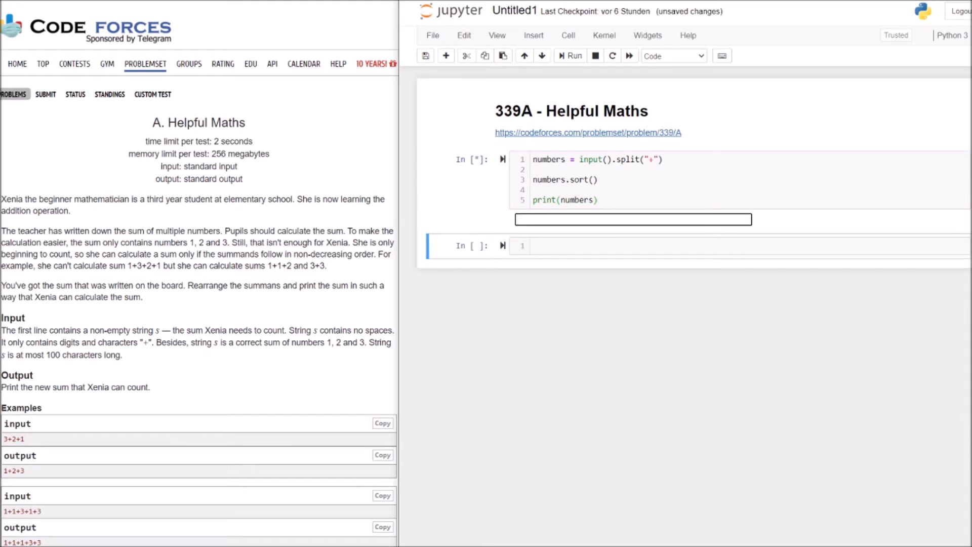
{"action": "type", "text": "3+2+1"}
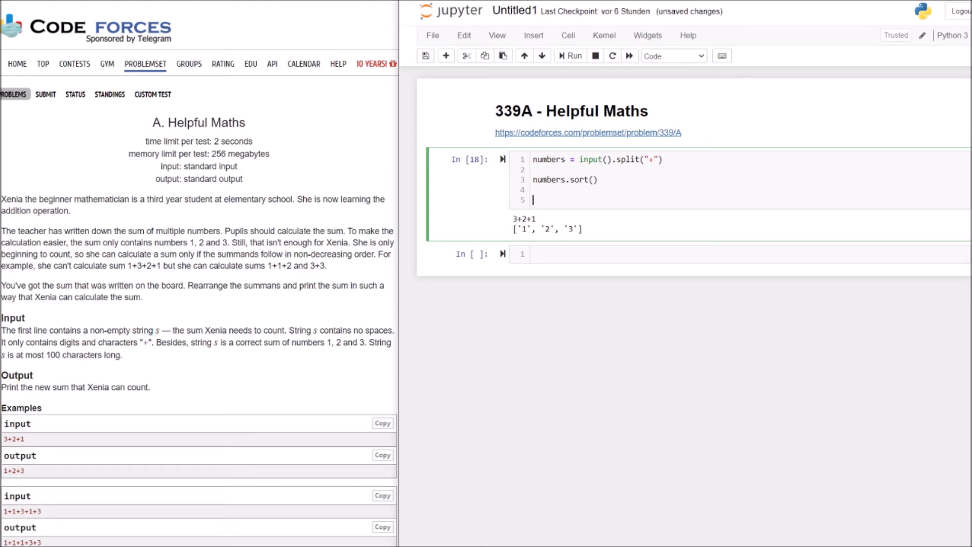
- Build output = "" and a for loop appending each number plus "+" to output
{"action": "type", "text": "o"}
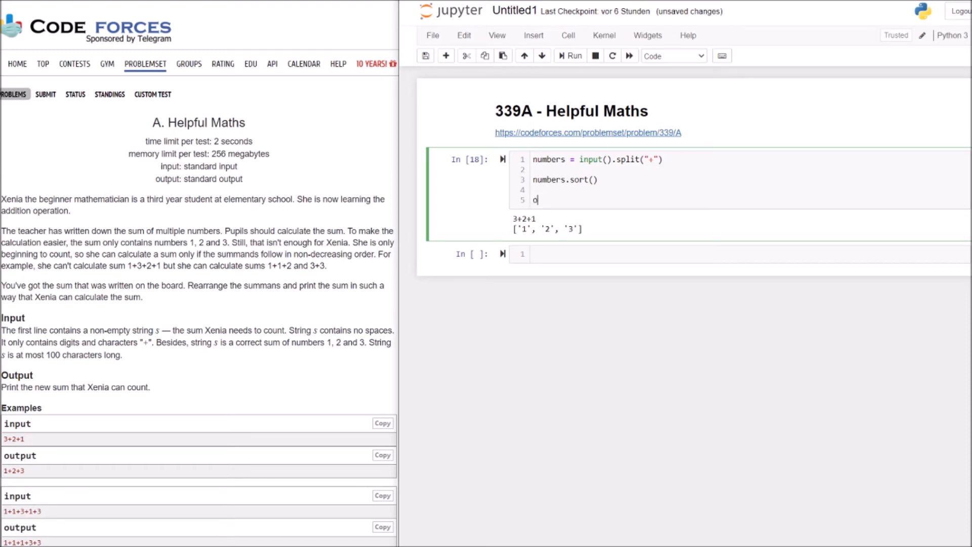
{"action": "type", "text": "utput = \"\""}
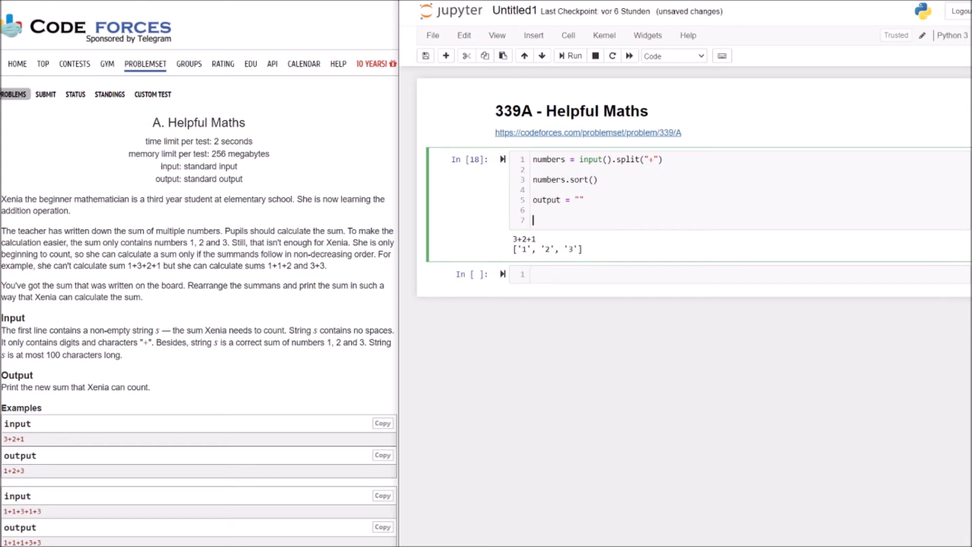
{"action": "type", "text": "for number in numbers:"}
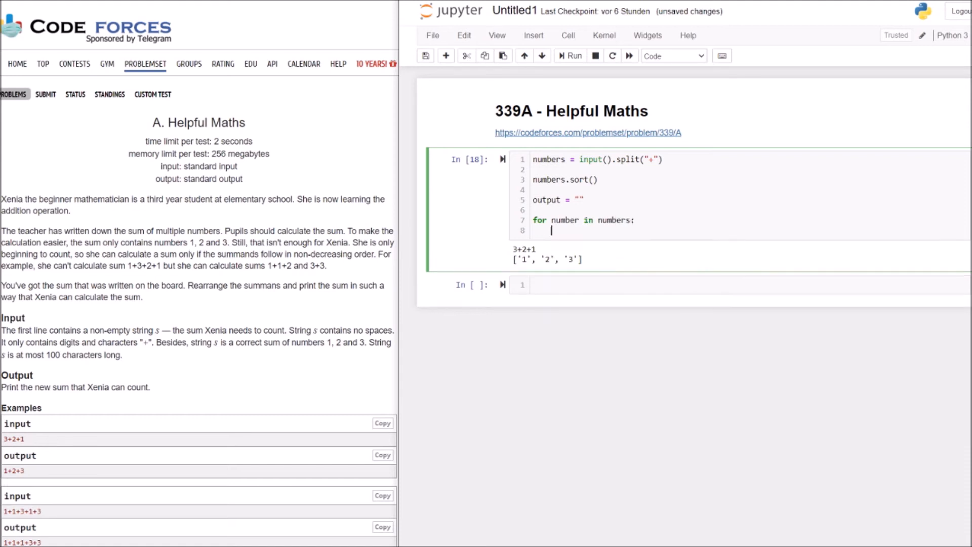
{"action": "type", "text": "output = output + nu"}
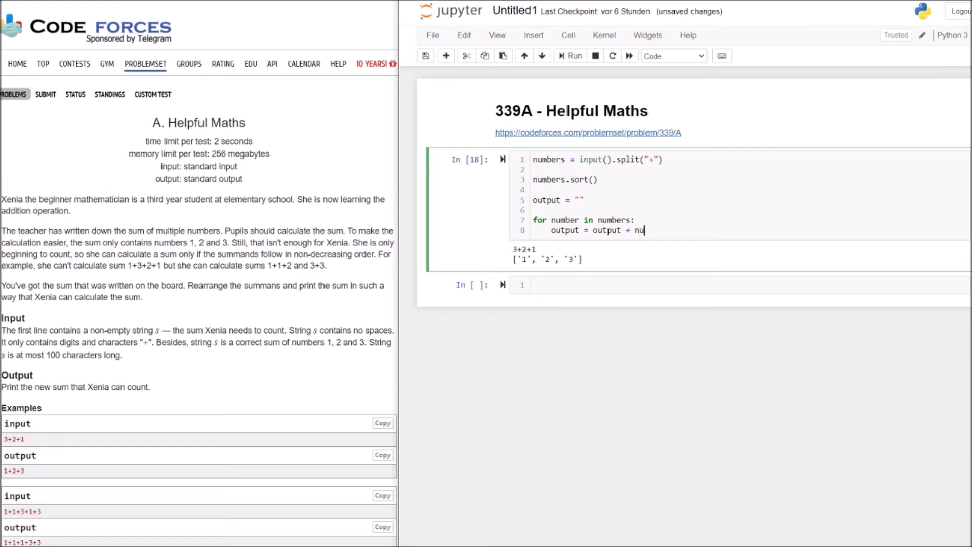
{"action": "type", "text": "mber"}
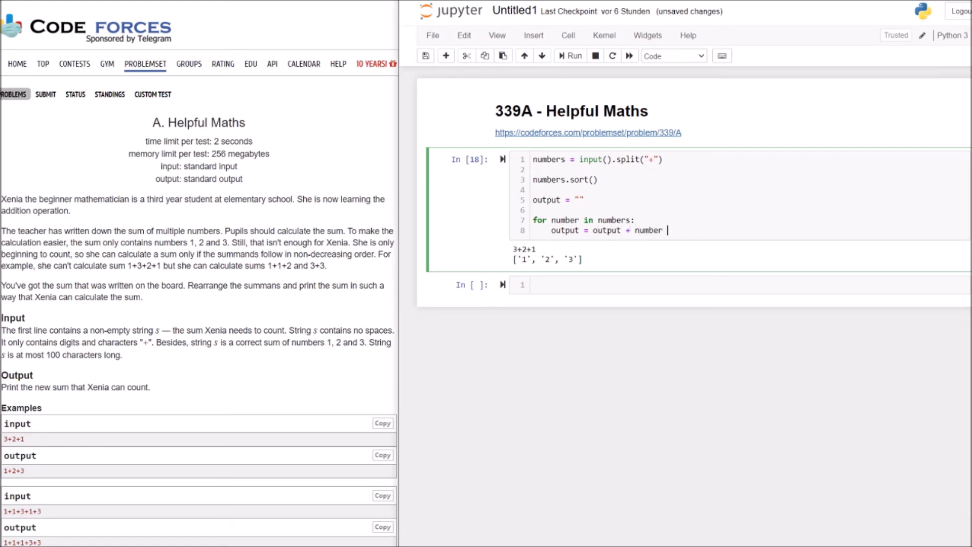
{"action": "type", "text": "+ \"+\""}
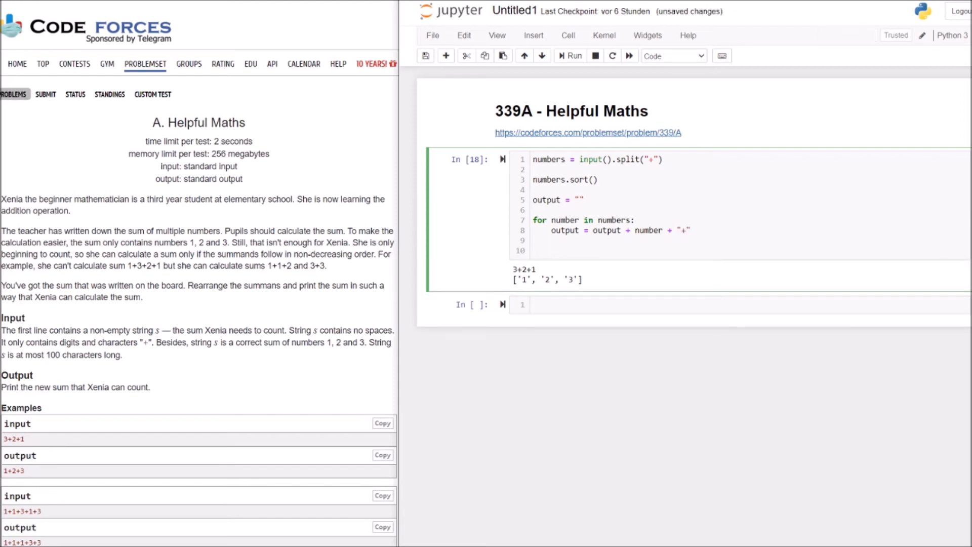
- Add print(output) and run on 3+2+1, printing 1+2+3+ with a trailing plus
{"action": "type", "text": "print("}
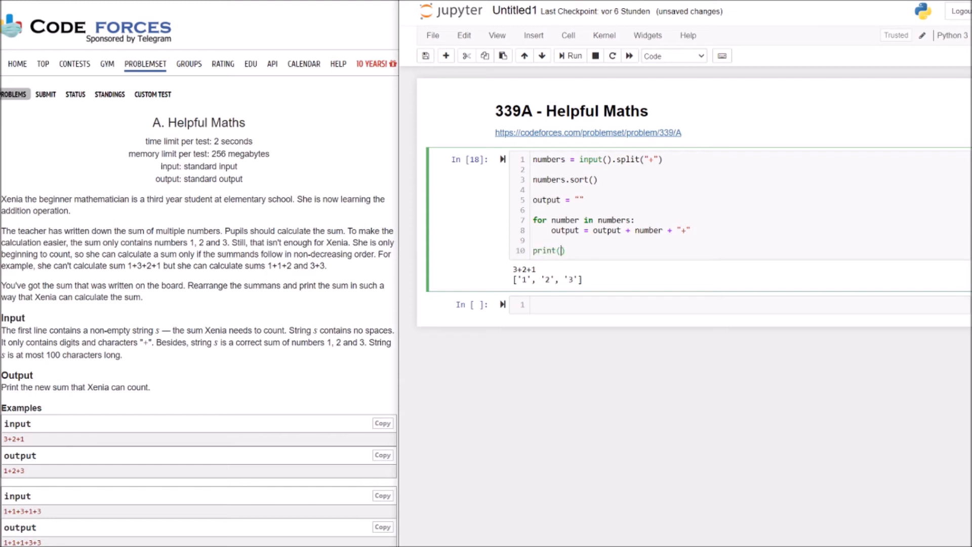
{"action": "type", "text": "outp"}
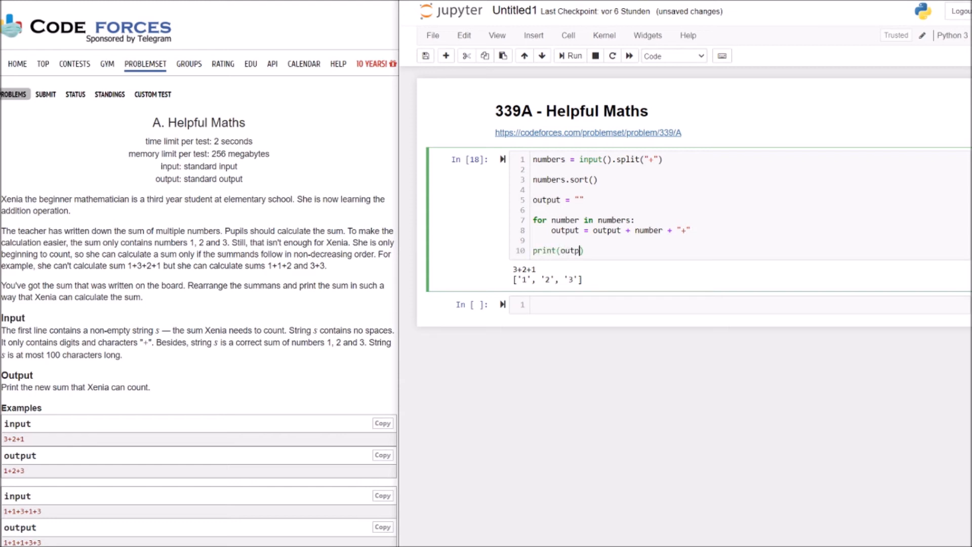
{"action": "type", "text": "ut"}
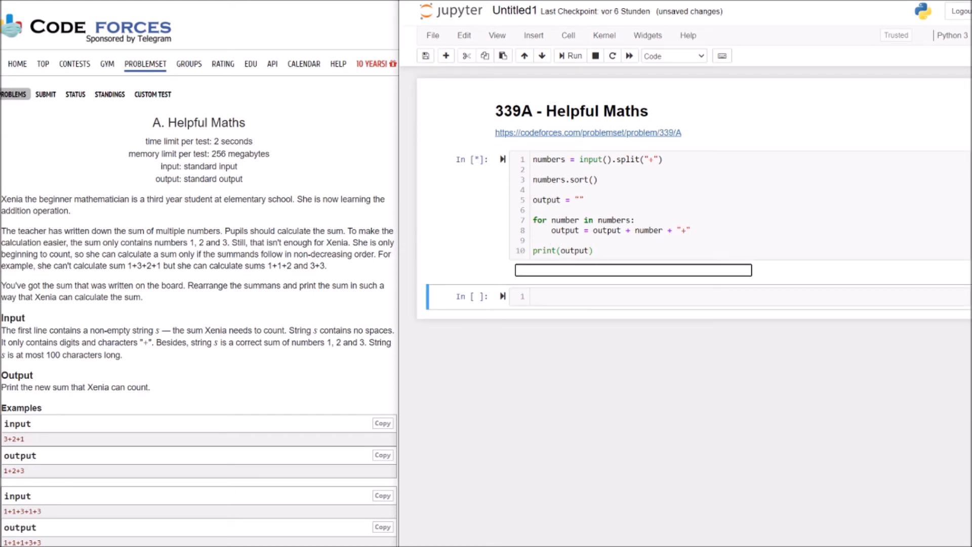
{"action": "left_click", "coordinate": [573, 56]}
{"action": "type", "text": "3+2+1"}
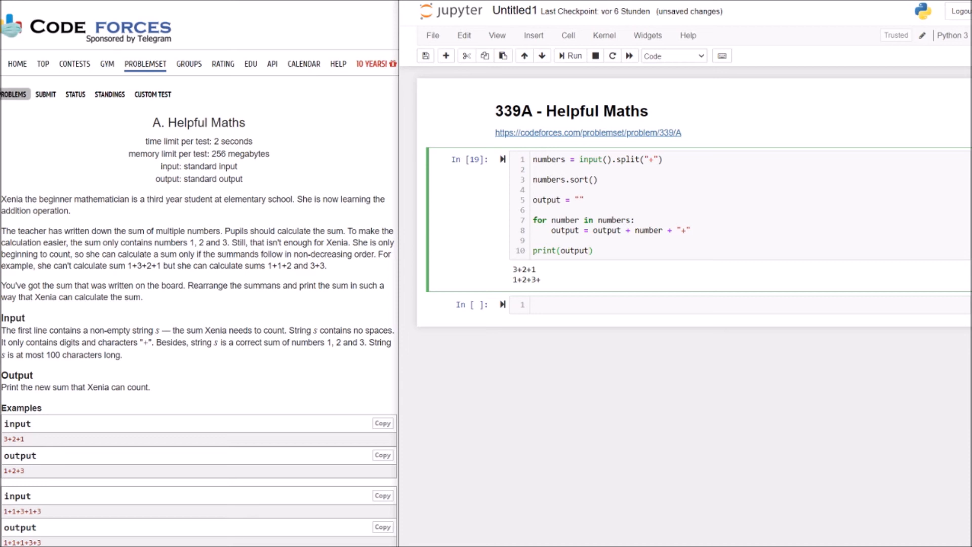
- Change the print to output[:-1] and rerun on 3+2+1 to get 1+2+3
{"action": "left_click", "coordinate": [587, 250]}
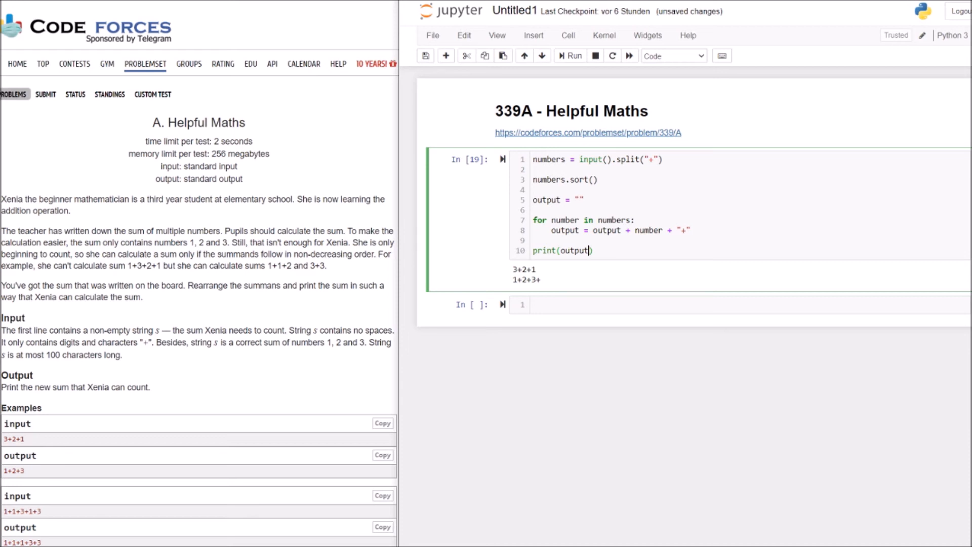
{"action": "type", "text": "["}
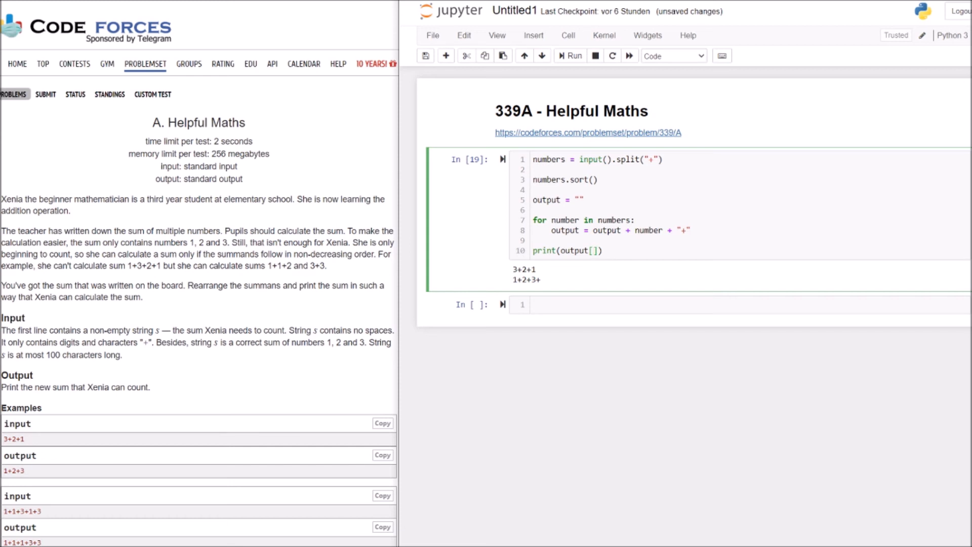
{"action": "type", "text": ":-1"}
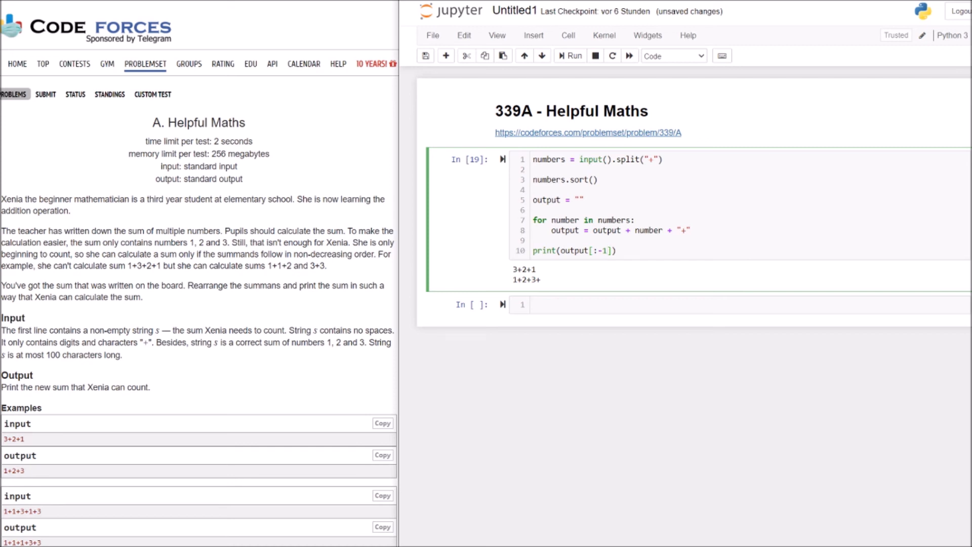
{"action": "left_click", "coordinate": [567, 55]}
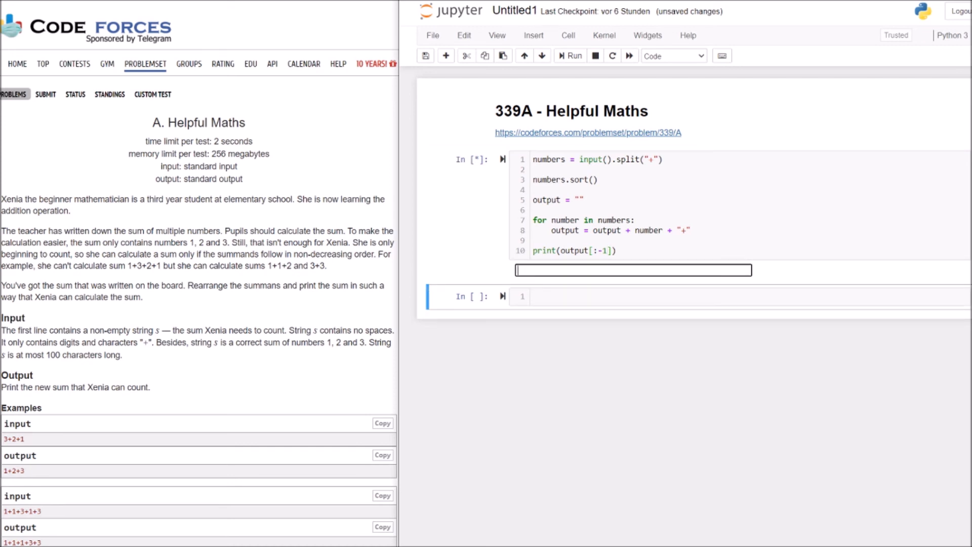
{"action": "type", "text": "3+2+1"}
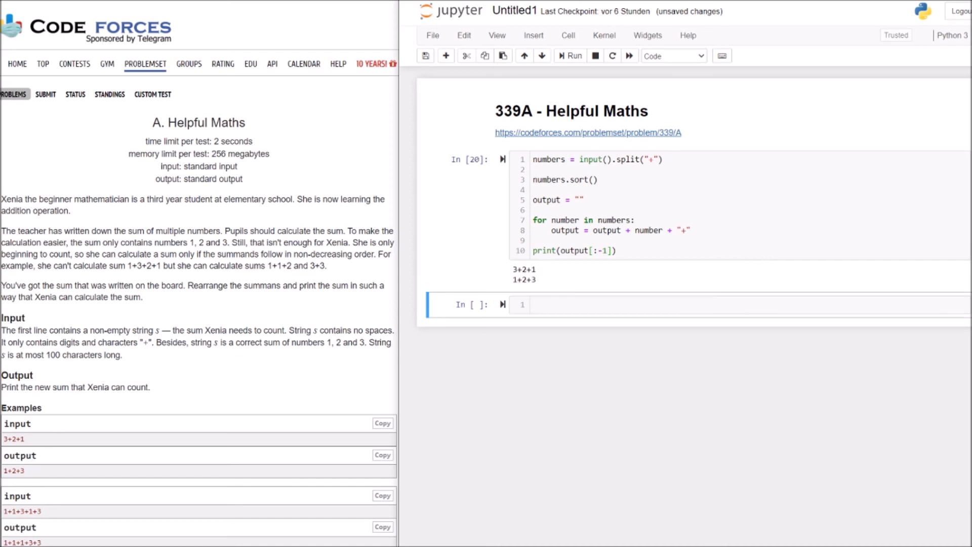
{"action": "mouse_move", "coordinate": [38, 121]}
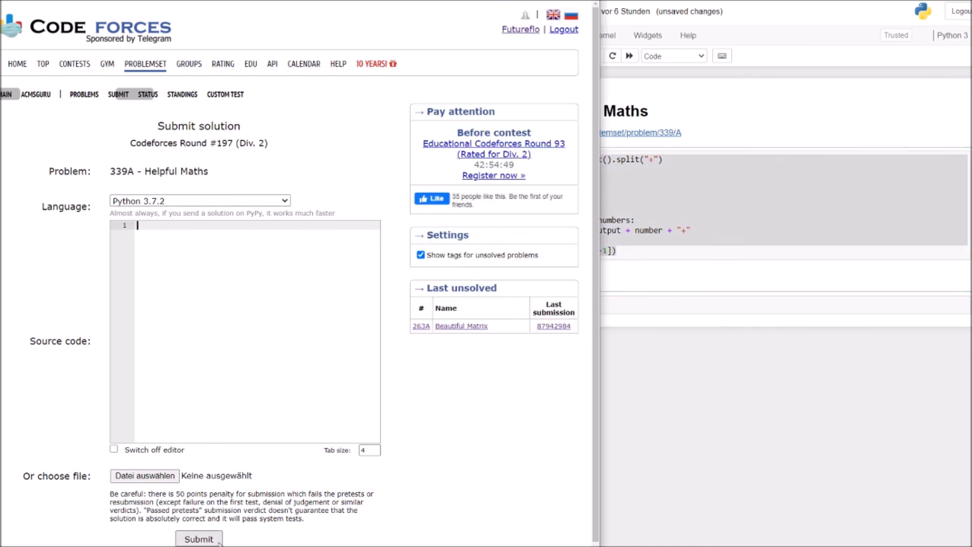
- Paste the solution into the Codeforces source box and submit it for 339A in Python 3.7.2
{"action": "left_click", "coordinate": [199, 537]}
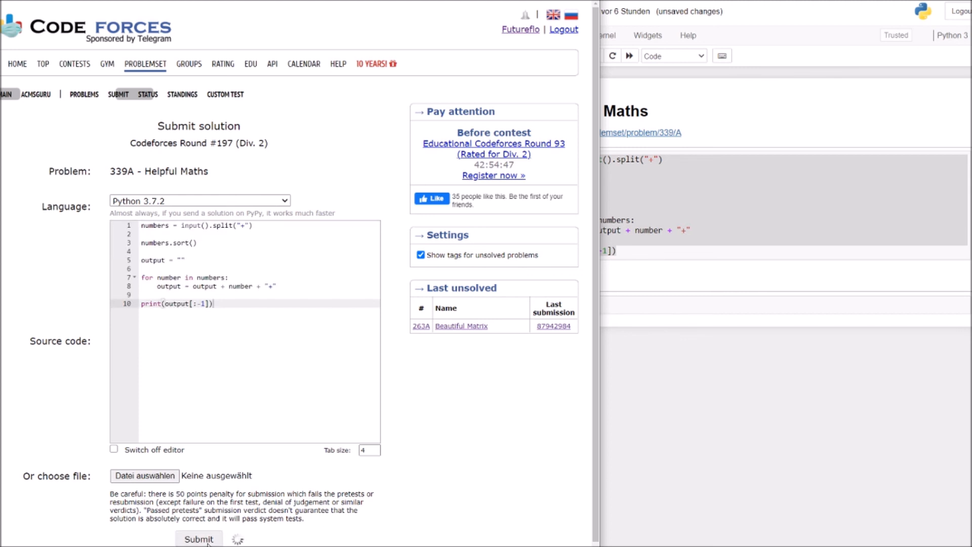
{"action": "left_click", "coordinate": [198, 537]}
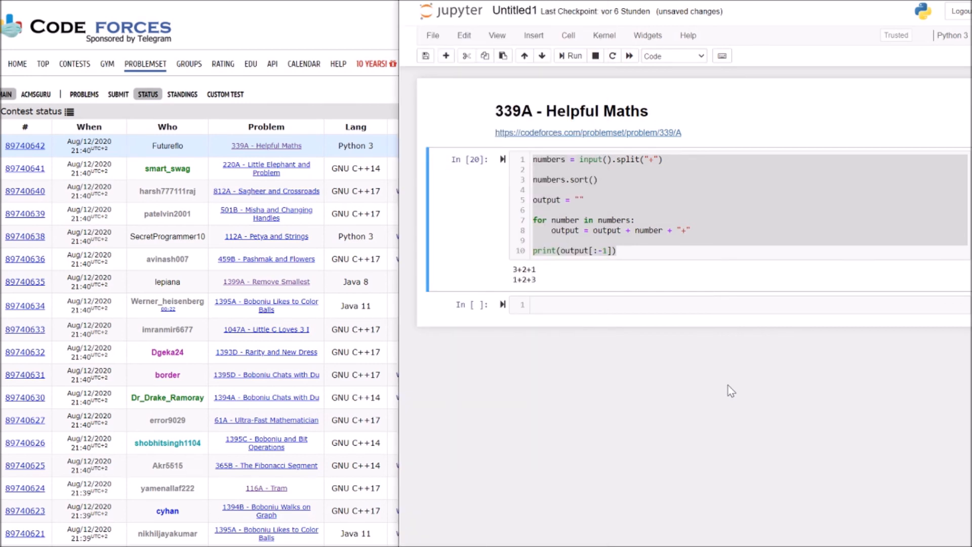
{"action": "left_click", "coordinate": [625, 219]}
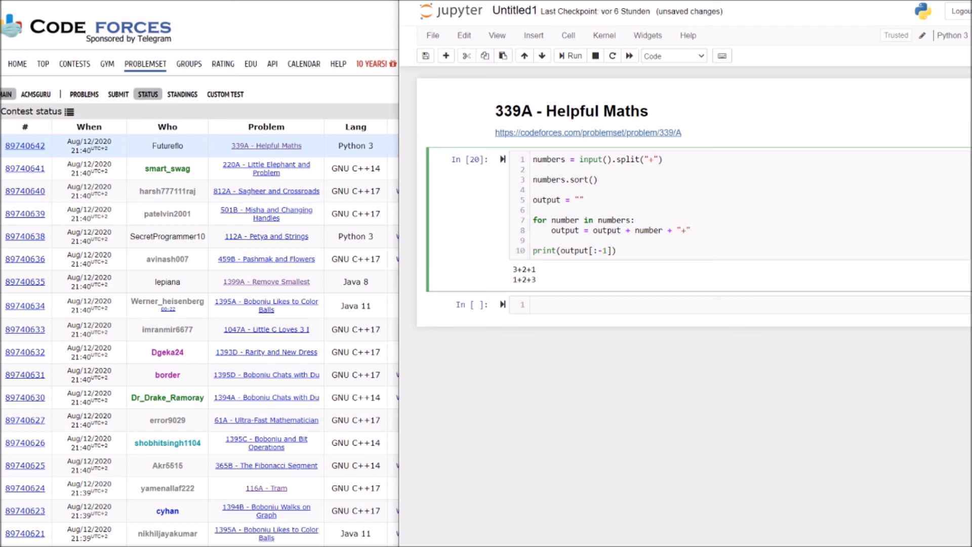
{"action": "left_click", "coordinate": [633, 220]}
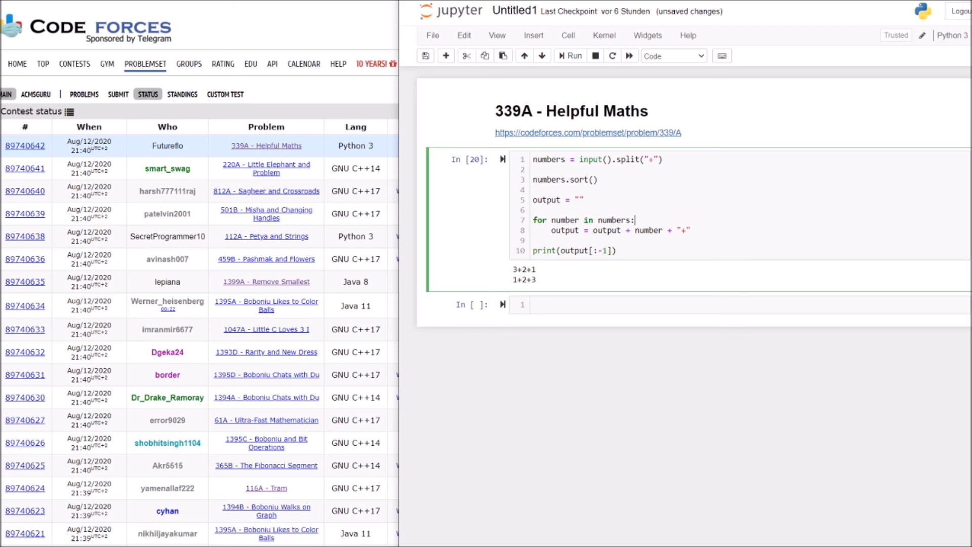